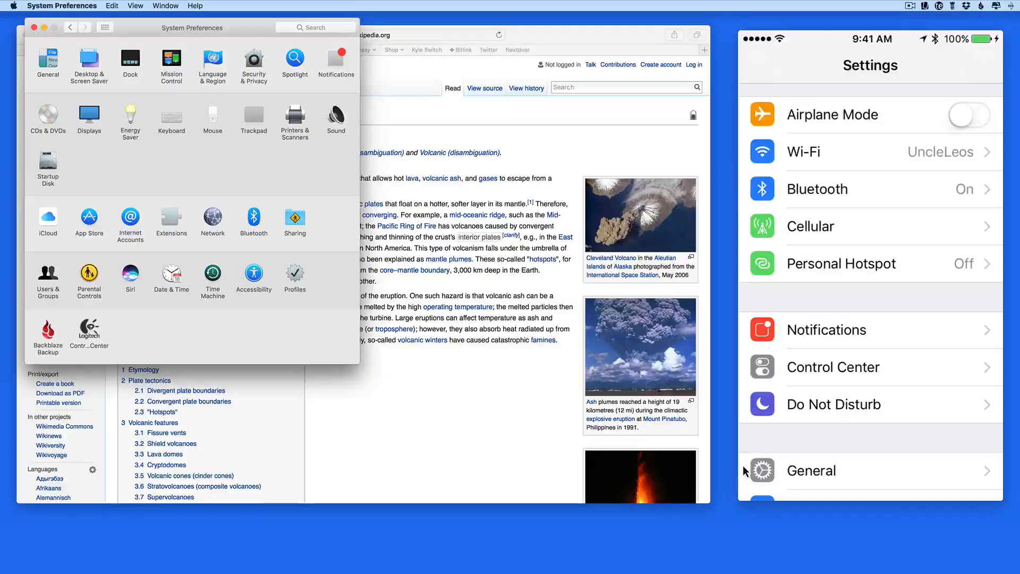
mouse_move(435, 430)
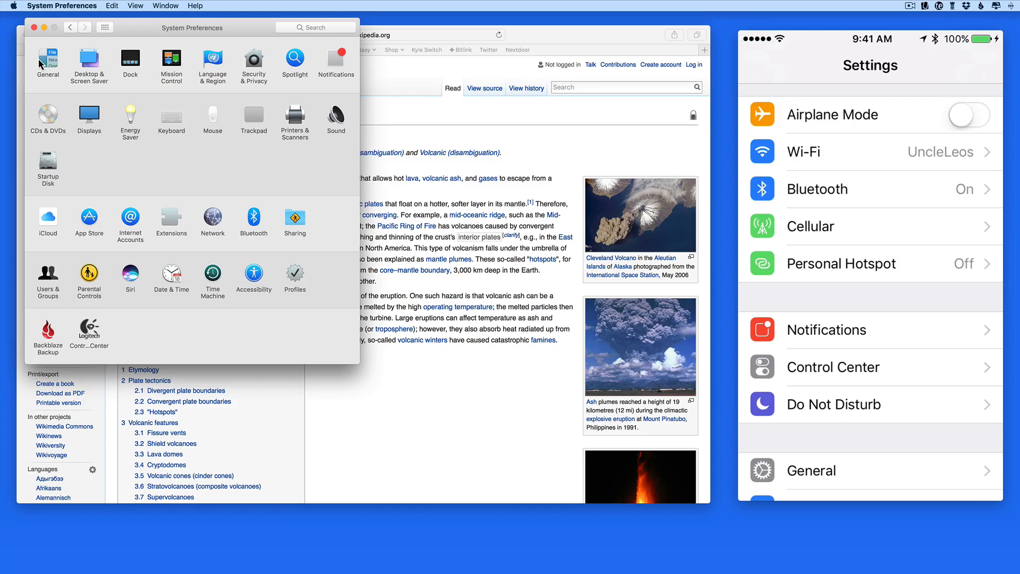
Step: Confirm 'Allow Handoff between this Mac and your iCloud devices' is ticked in General, then dismiss System Preferences
left_click(48, 61)
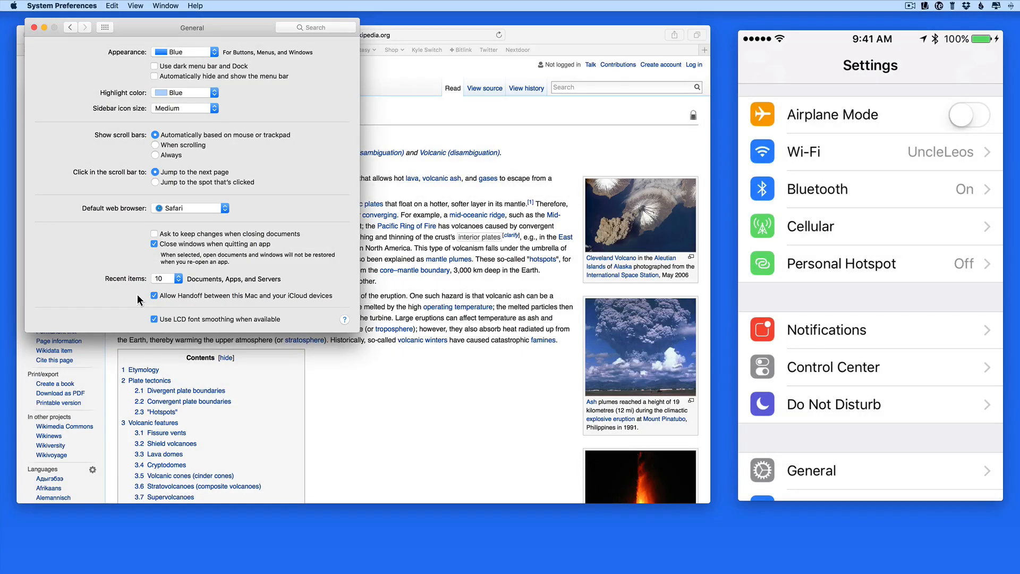
left_click(810, 471)
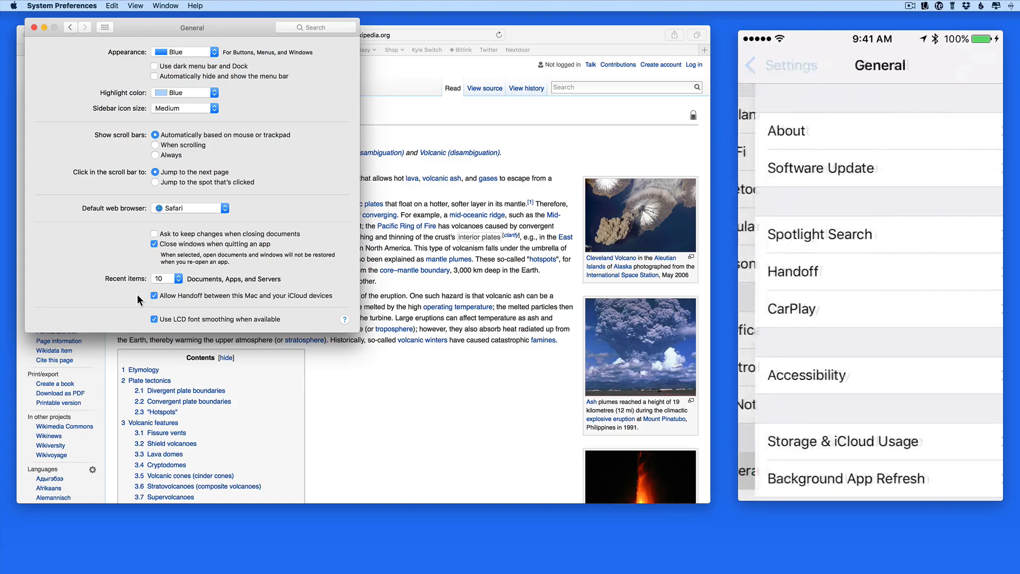
left_click(793, 271)
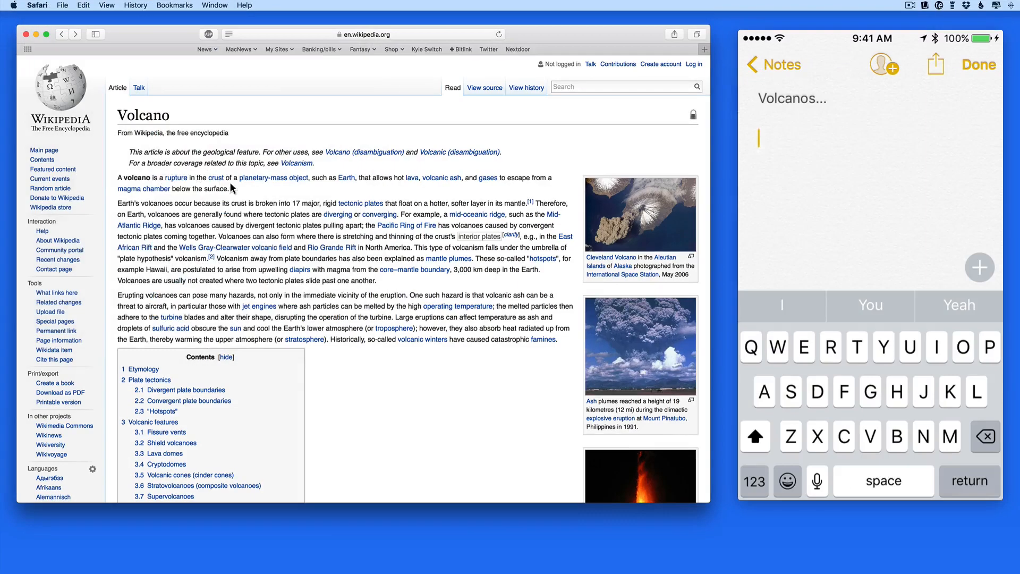
Step: Copy the Volcano article's opening paragraph from Safari into the iPhone 'Volcanos…' note via Universal Clipboard
left_click_drag(119, 178, 229, 189)
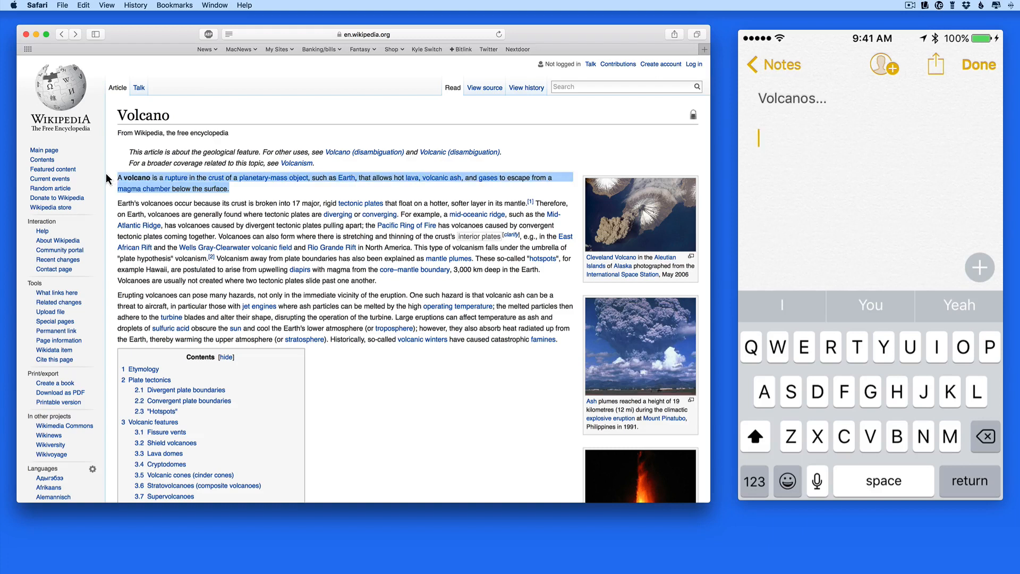
key("cmd+c")
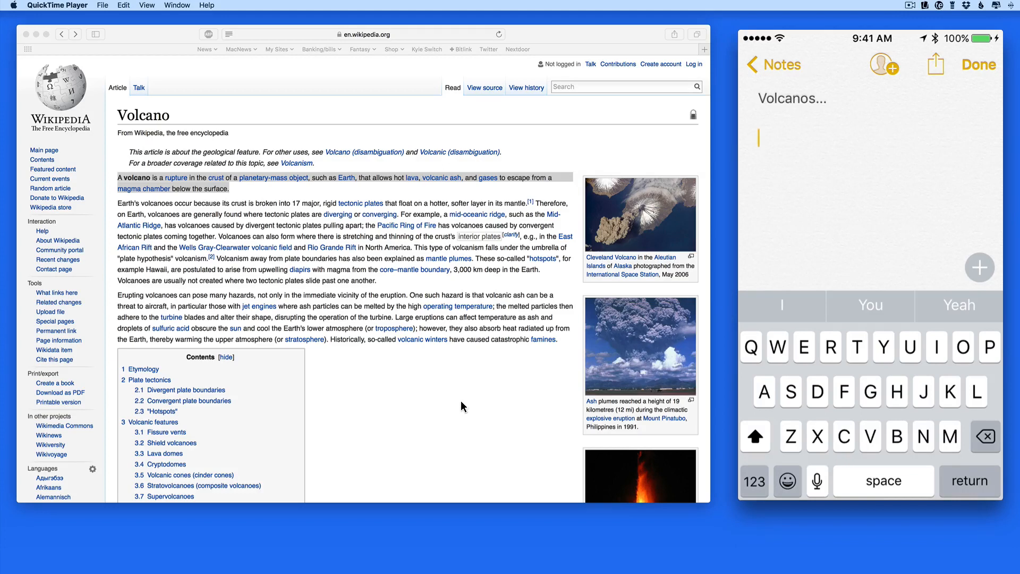
left_click(758, 138)
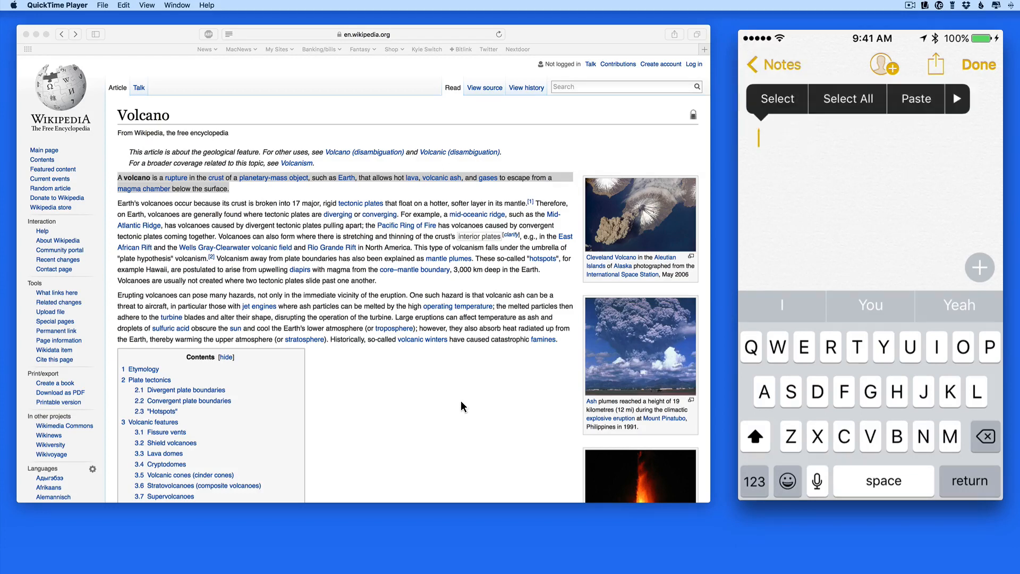
left_click(915, 98)
type("Volcanos...")
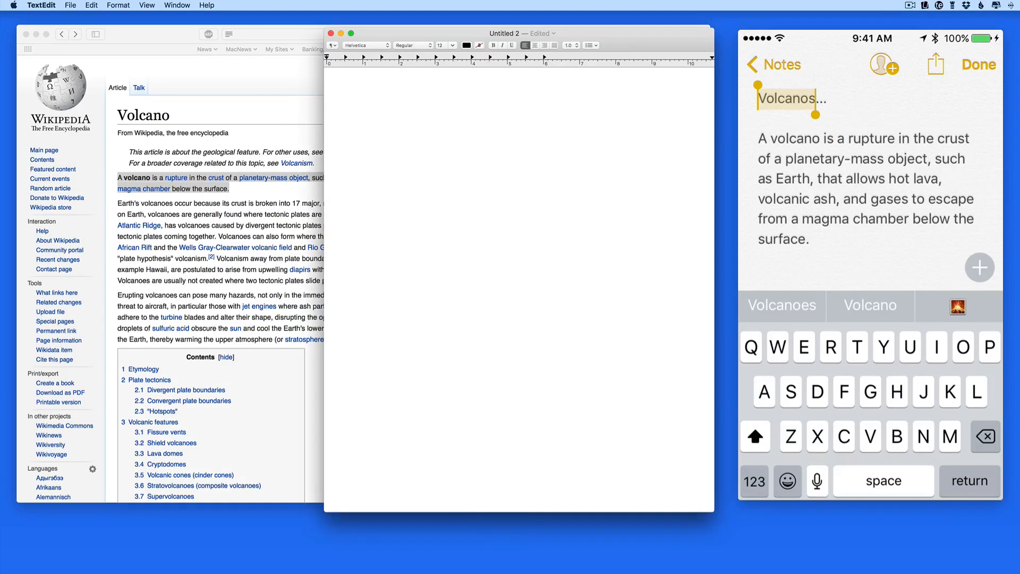
Step: Dismiss the empty 'Untitled 2' TextEdit document from the screen
key("cmd+v")
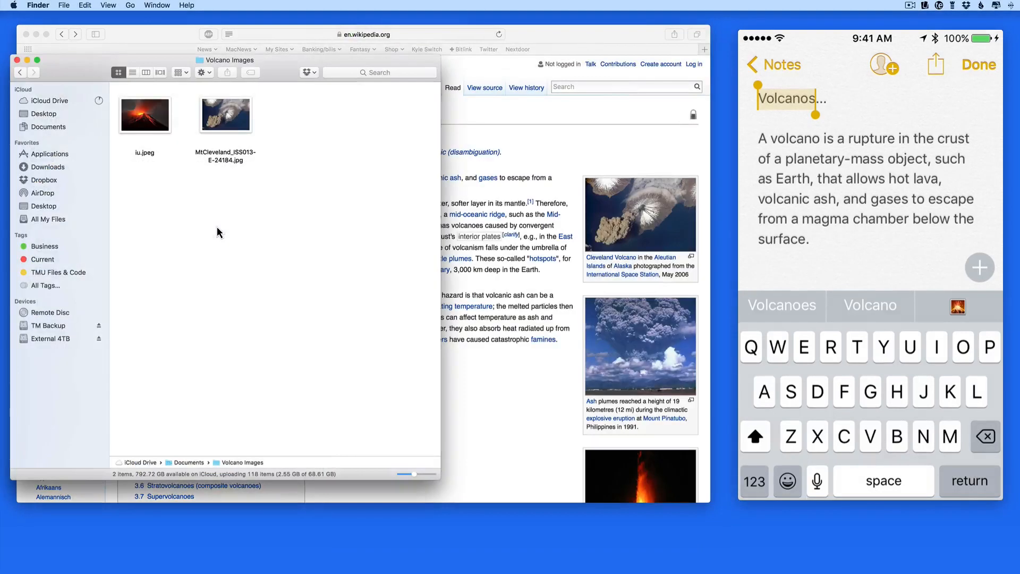
Step: Copy iu.jpeg from the Volcano Images folder into the note below the paragraph and mark the note Done
right_click(143, 115)
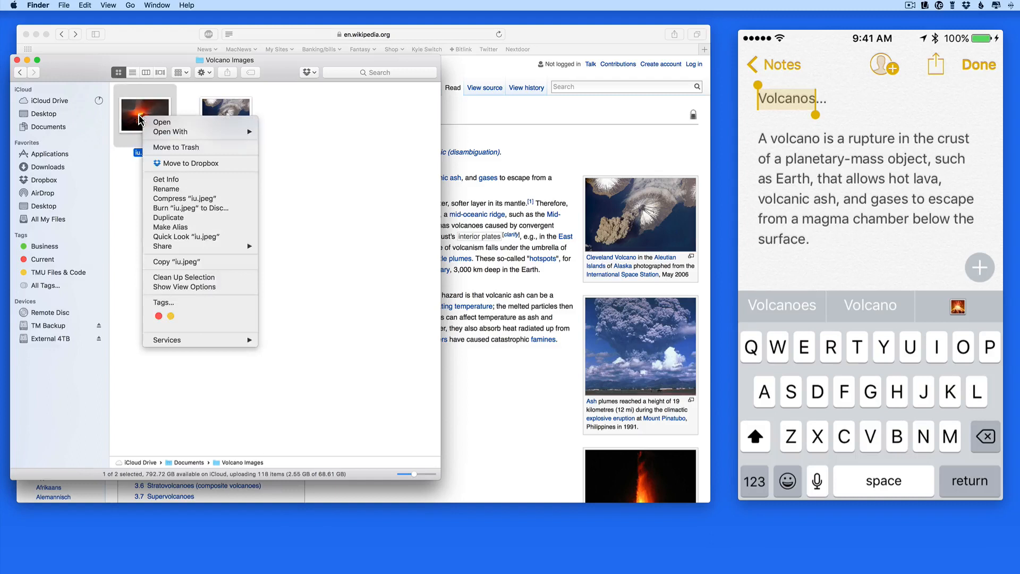
mouse_move(184, 261)
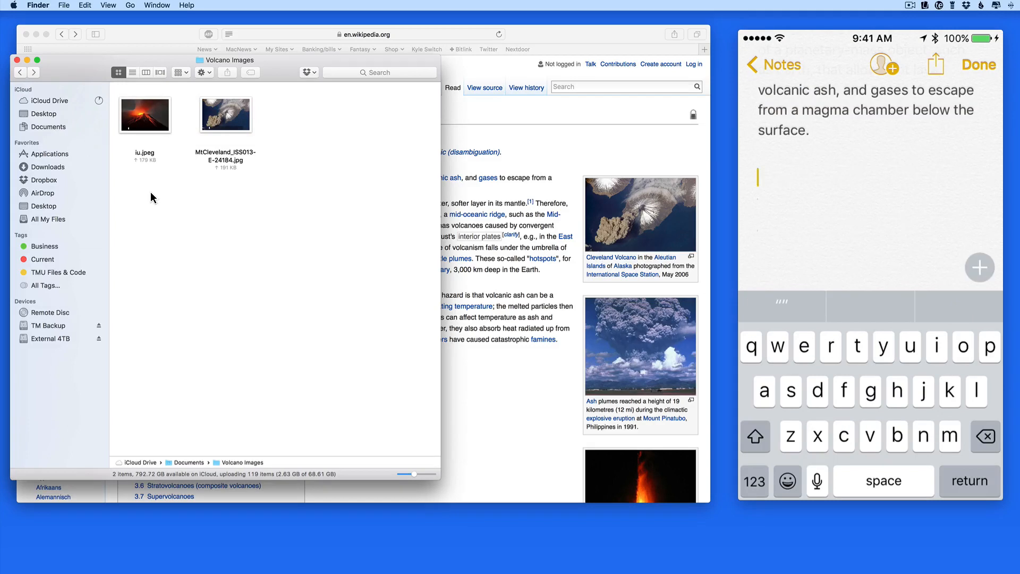
left_click(756, 177)
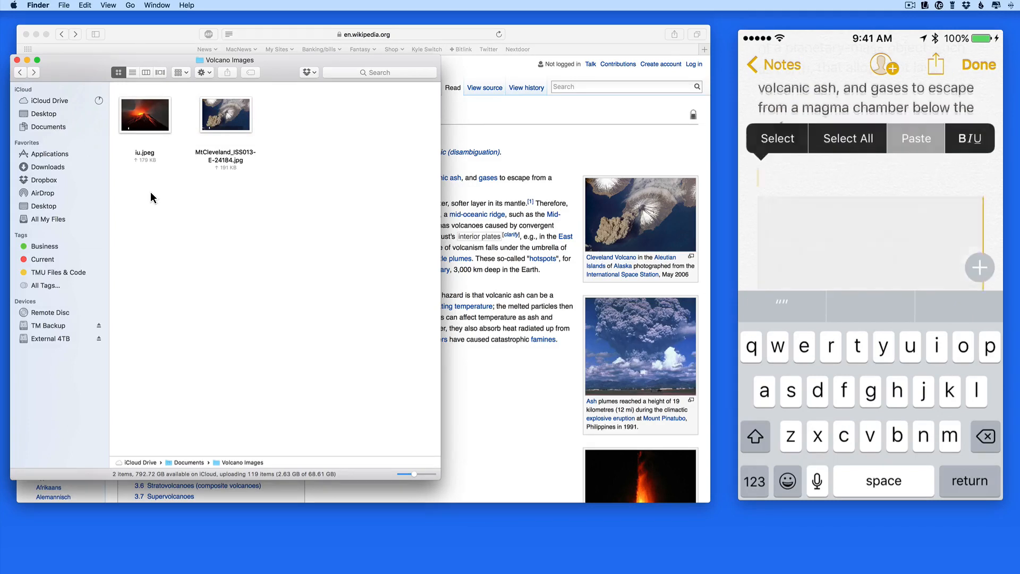
left_click(914, 138)
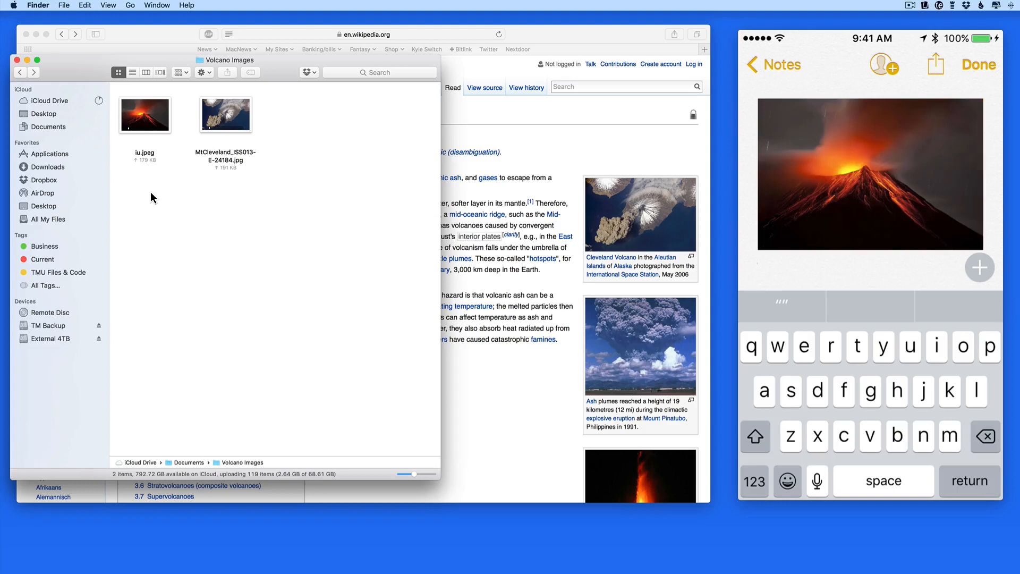
left_click(977, 65)
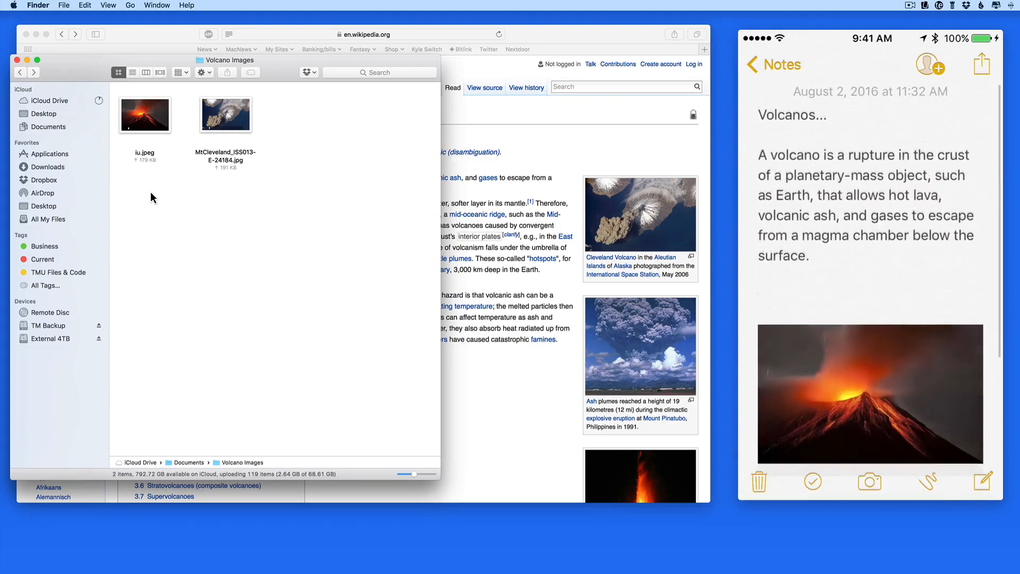